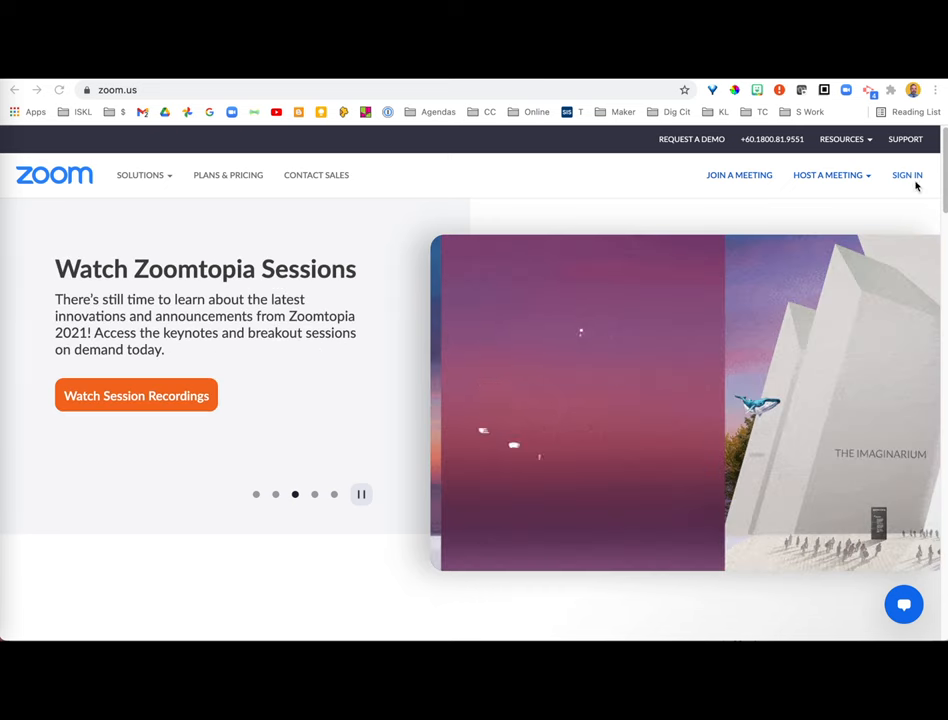
Sign in to the Zoom account to reach the Meetings page with the Upcoming list.
click(906, 175)
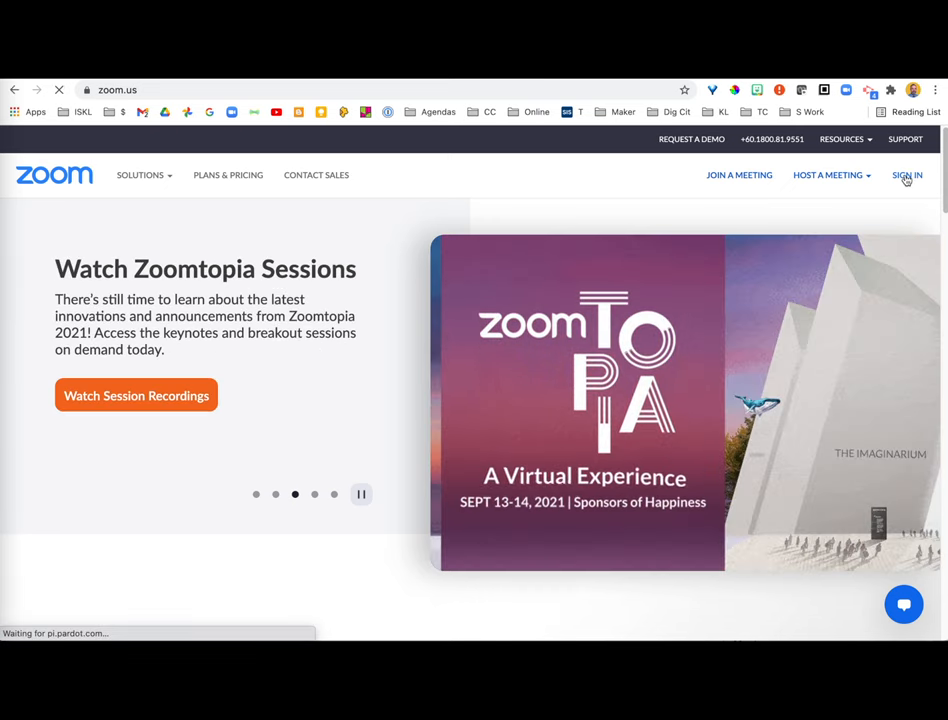
click(904, 176)
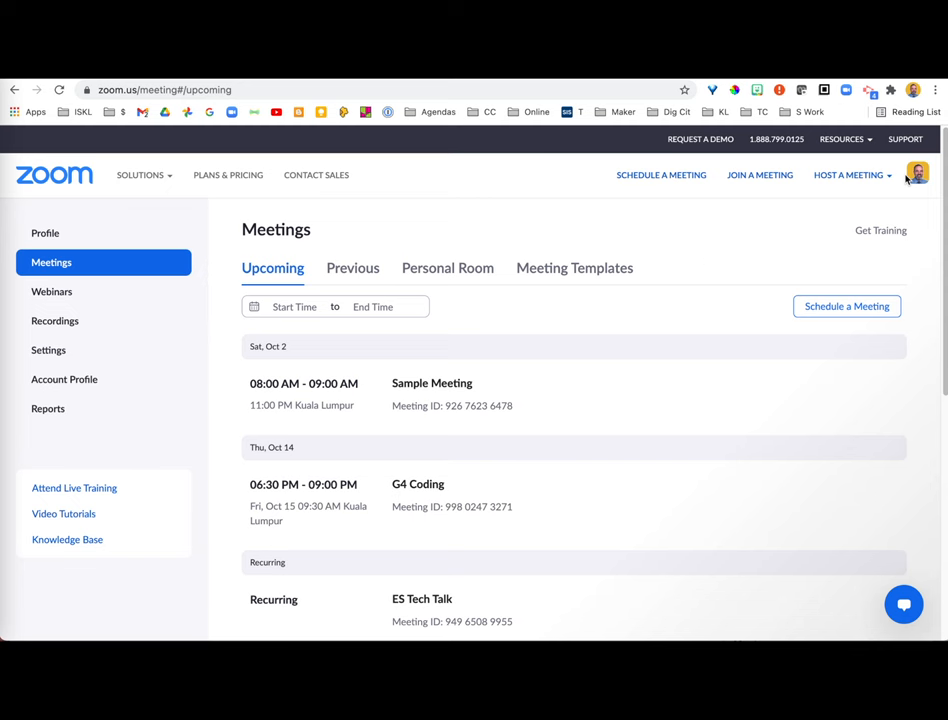
mouse_move(35, 232)
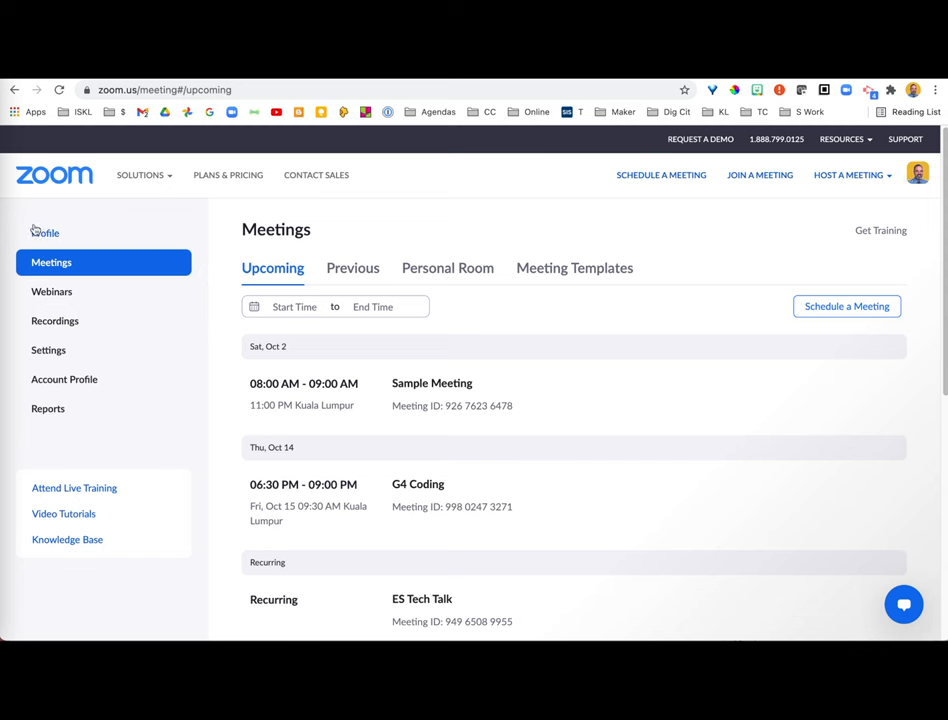
click(51, 262)
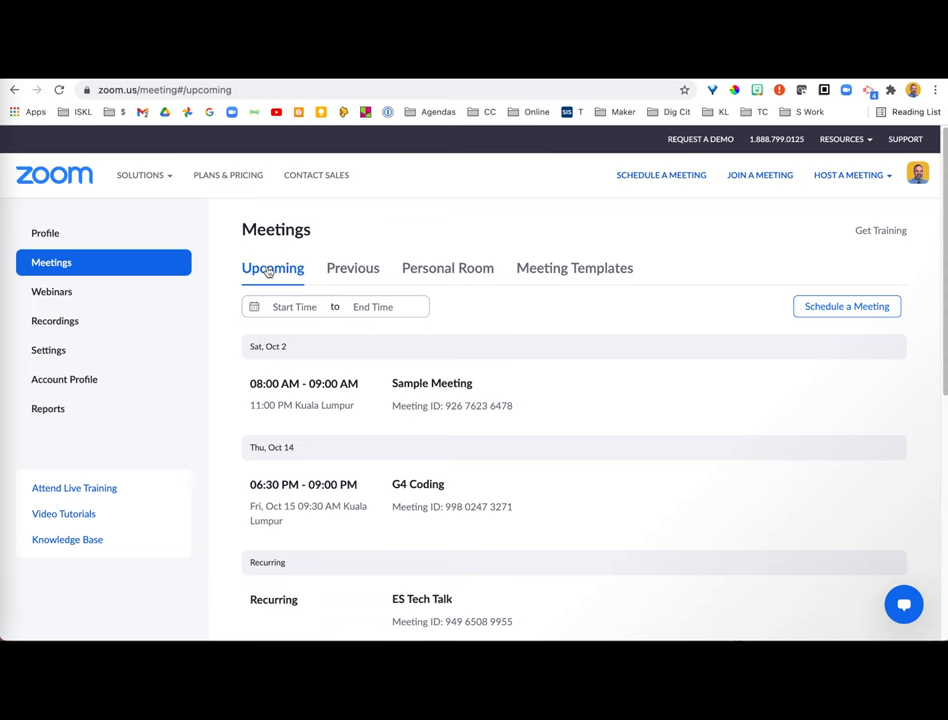
mouse_move(439, 408)
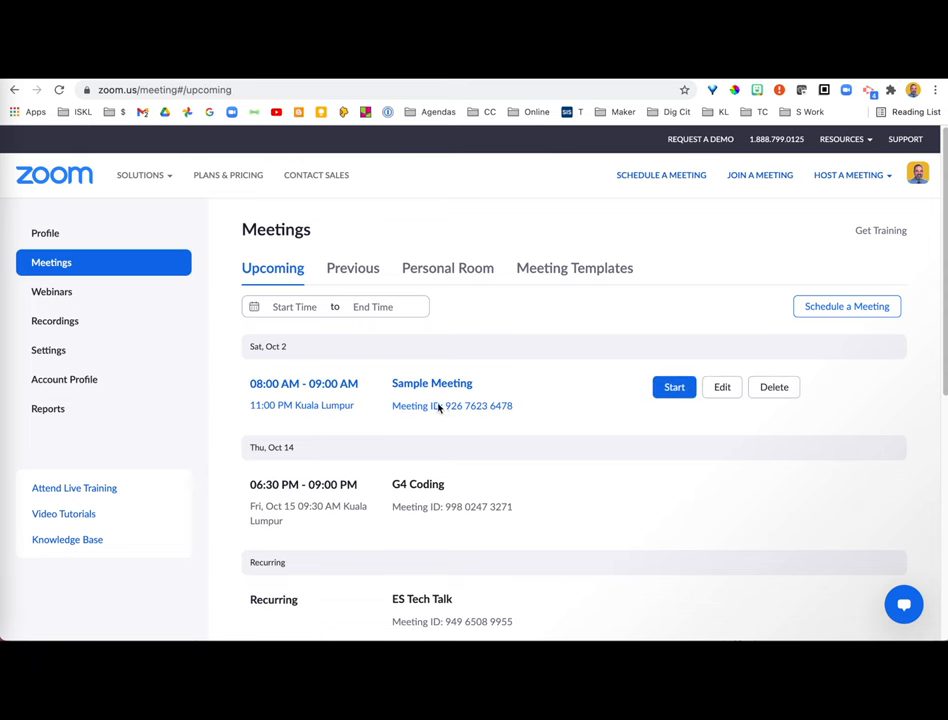
mouse_move(513, 405)
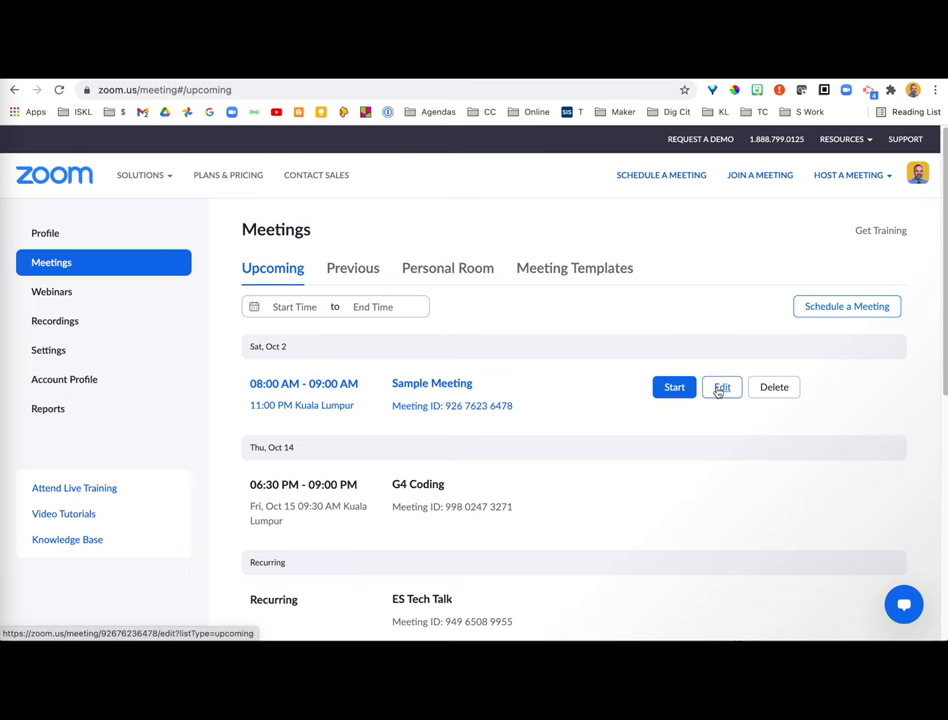
Edit Sample Meeting and place the cursor in the Alternative Hosts field.
click(721, 387)
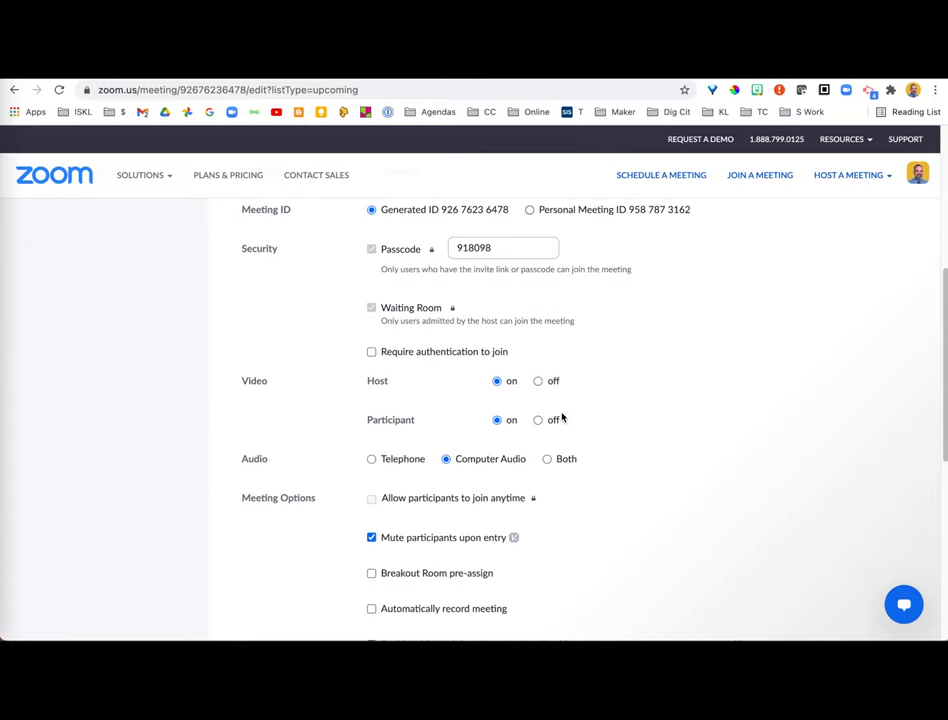
click(498, 380)
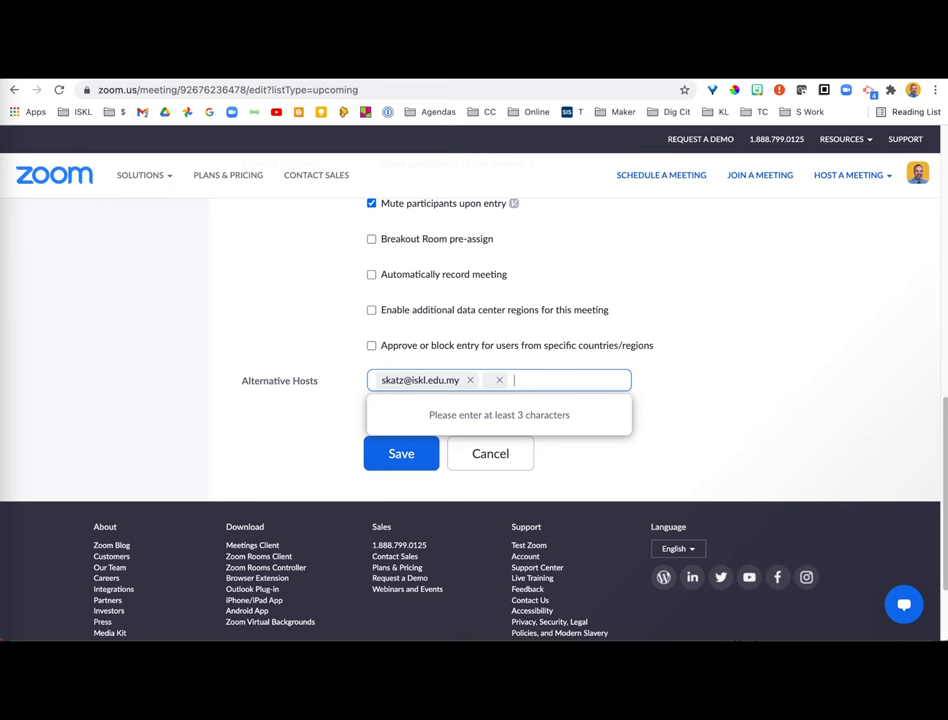
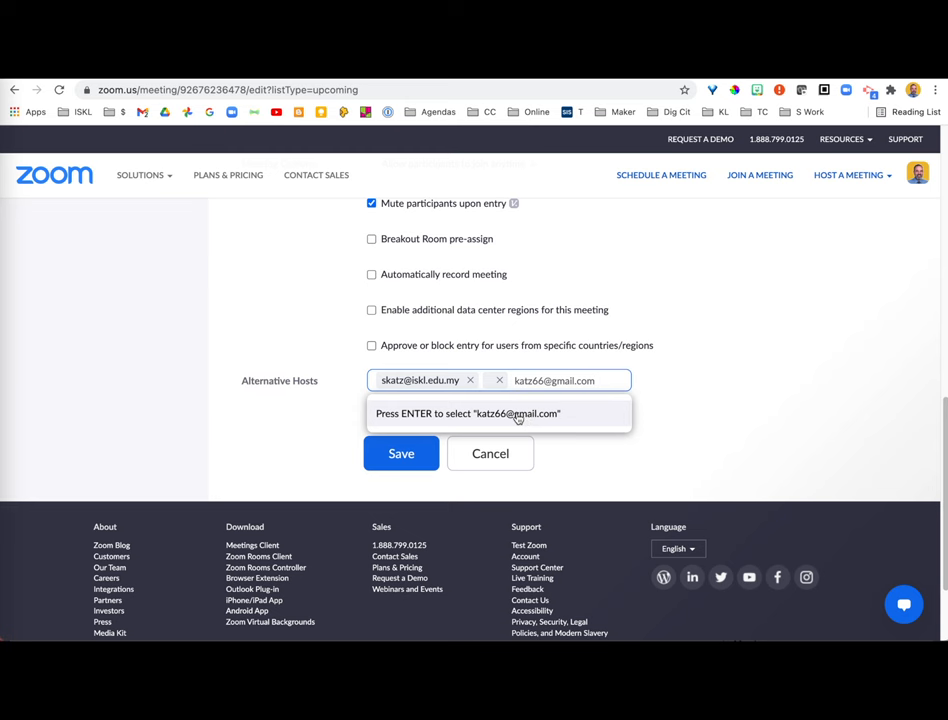
key(Enter)
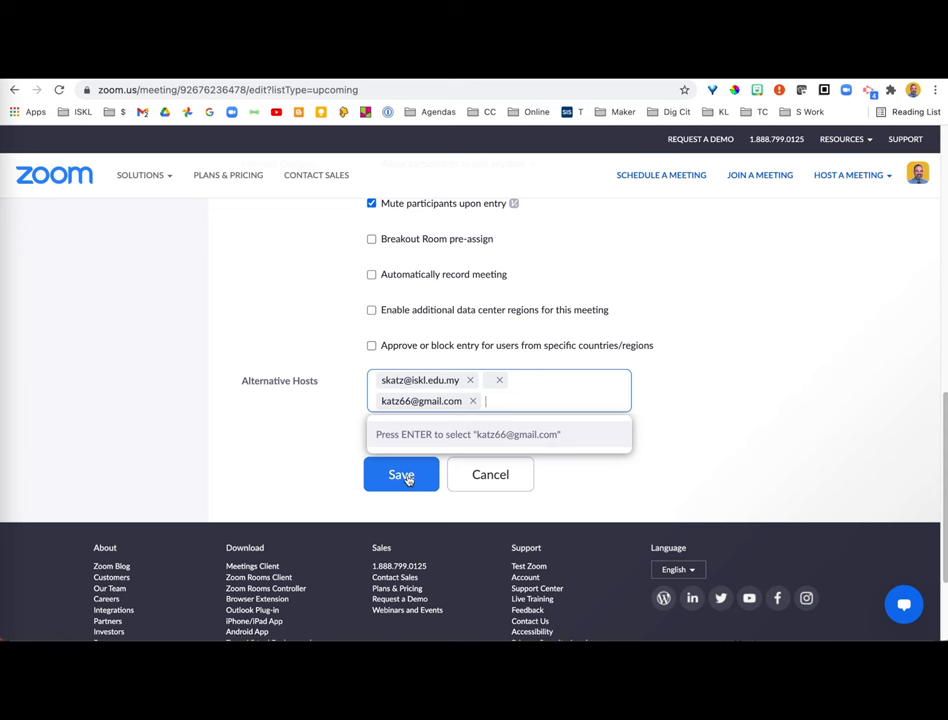
Save the meeting; the Gmail address is rejected as not found, so remove it.
click(401, 474)
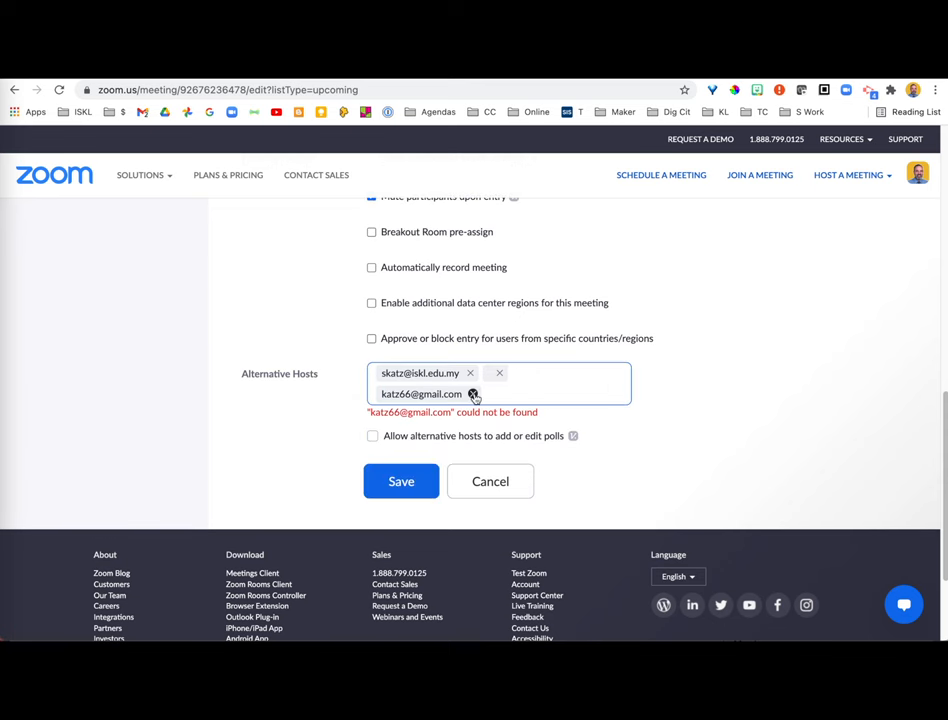
click(473, 394)
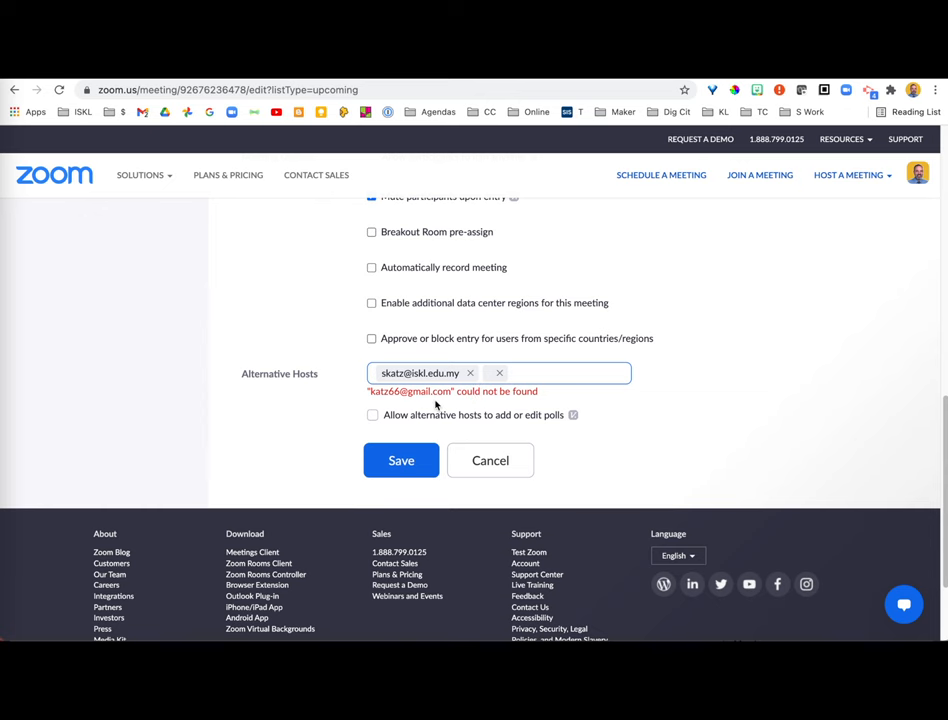